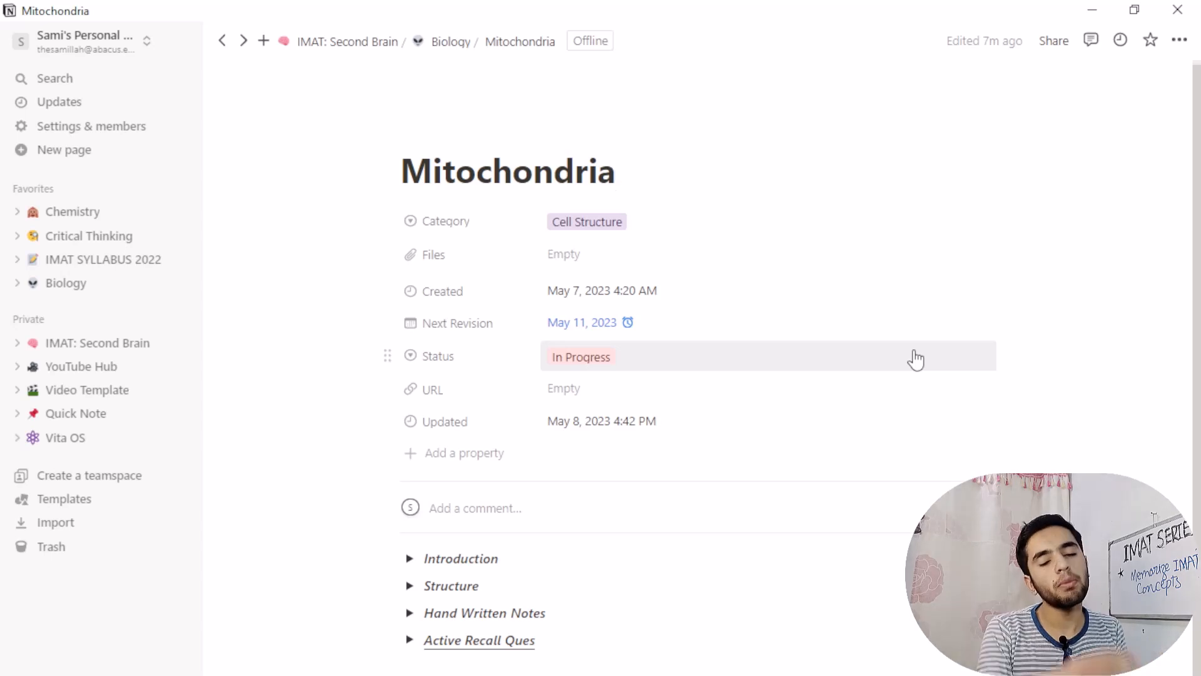
# - Select the whole Mitochondria page title
pyautogui.click(617, 170)
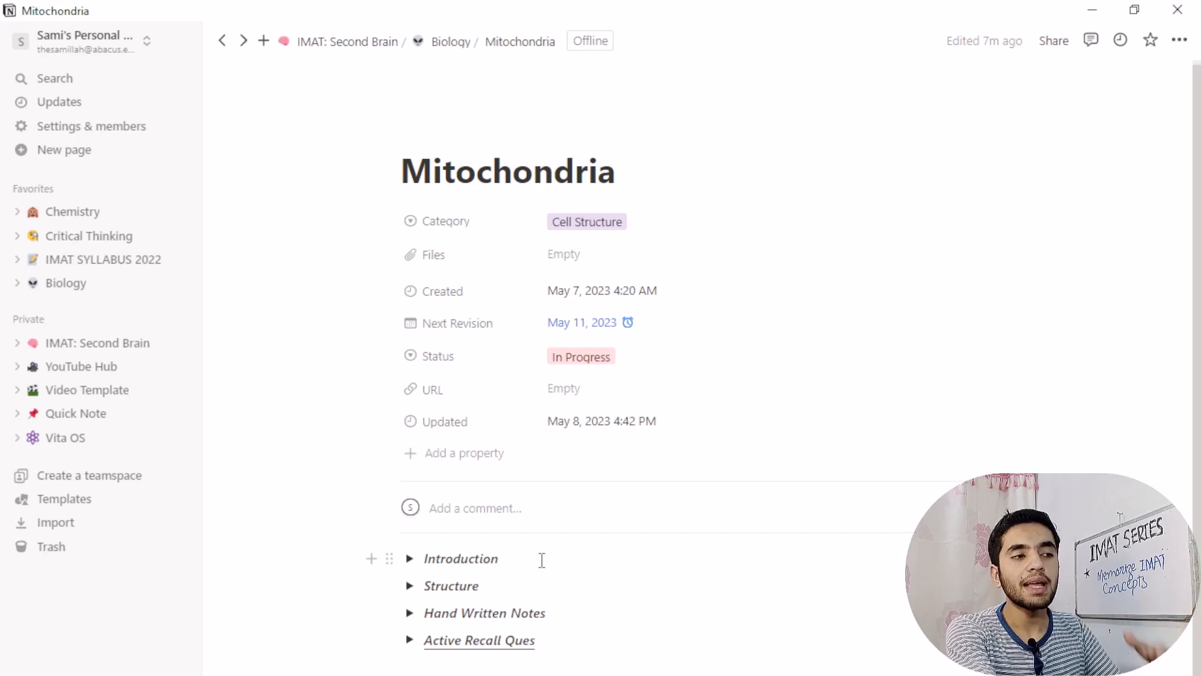
pyautogui.moveTo(405, 568)
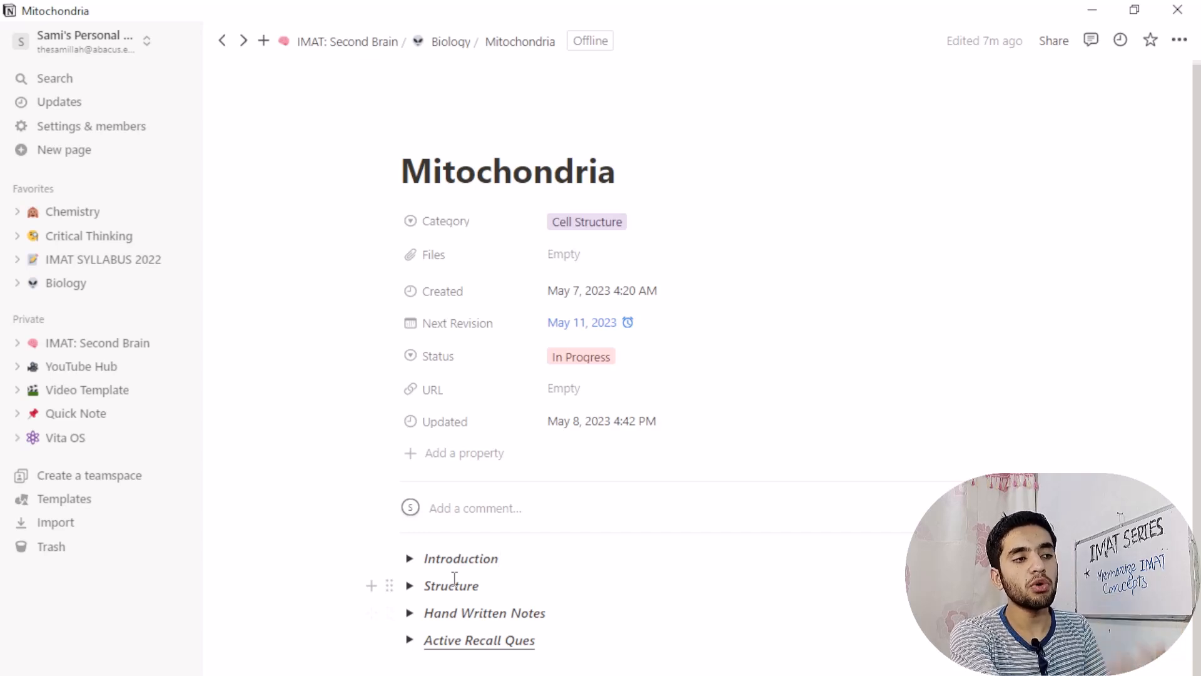
pyautogui.moveTo(505, 323)
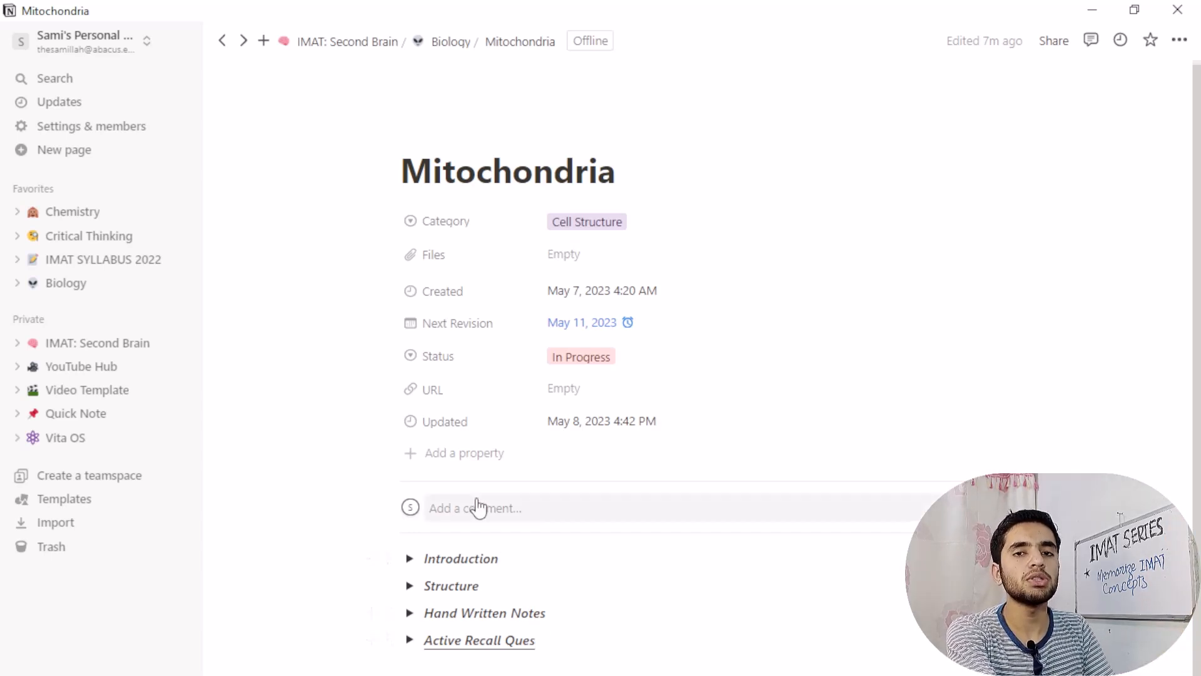
pyautogui.moveTo(472, 471)
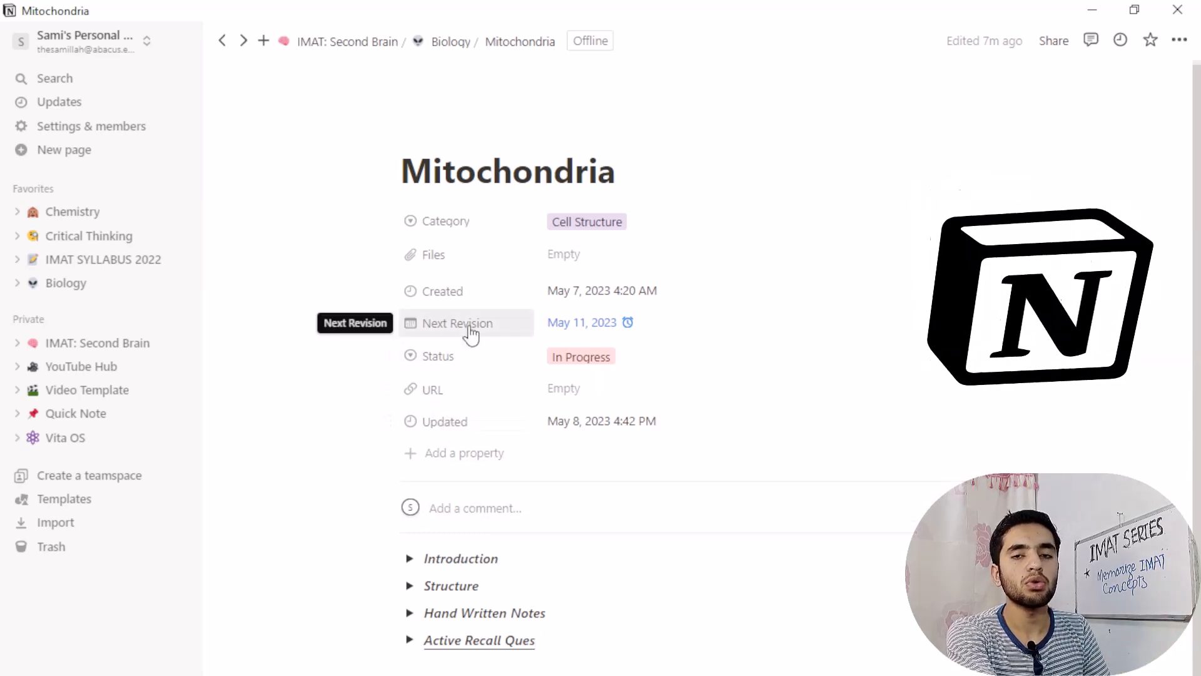
pyautogui.click(505, 171)
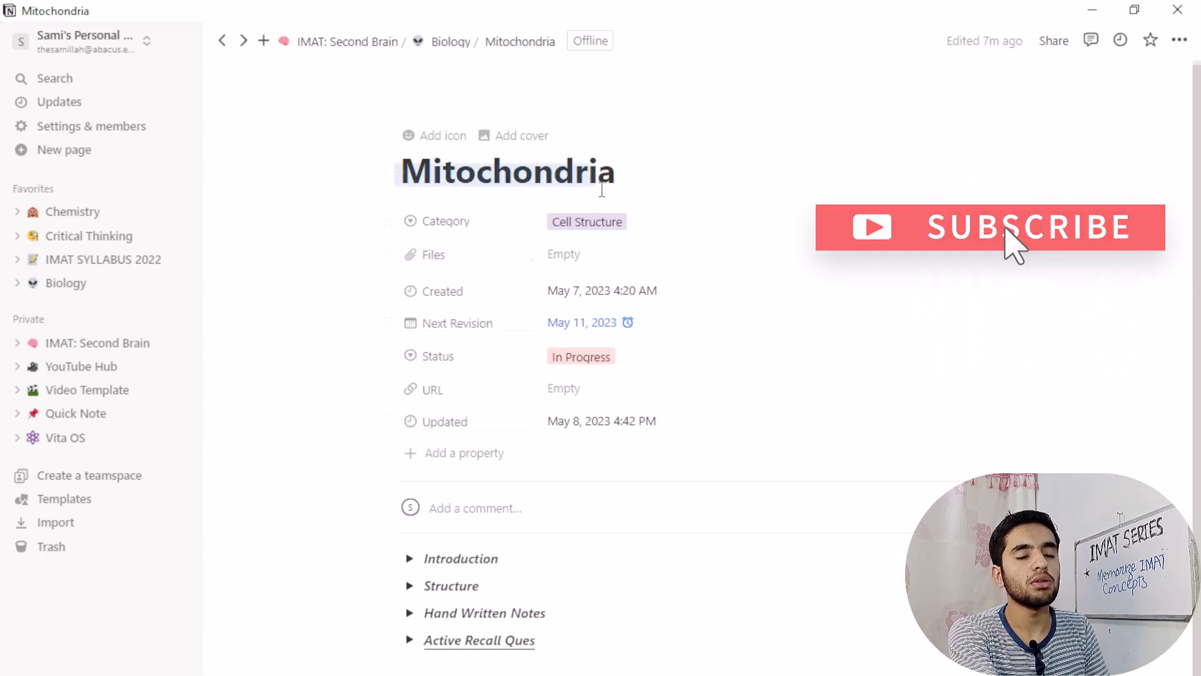
pyautogui.tripleClick(507, 171)
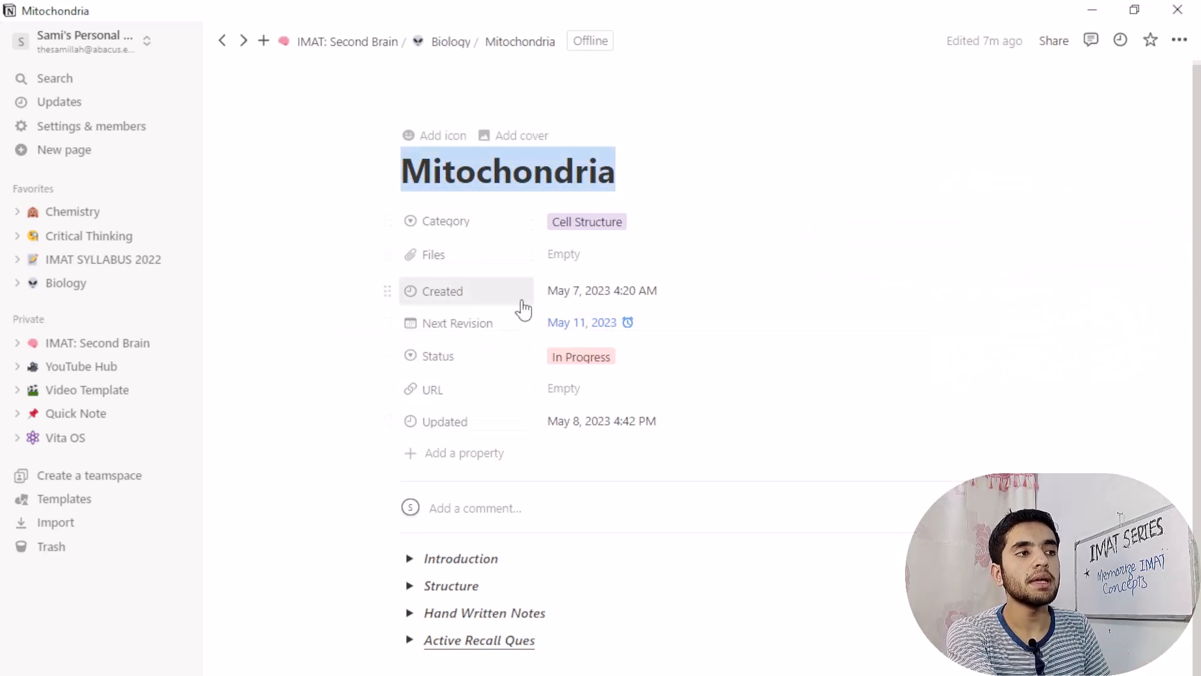
pyautogui.moveTo(578, 293)
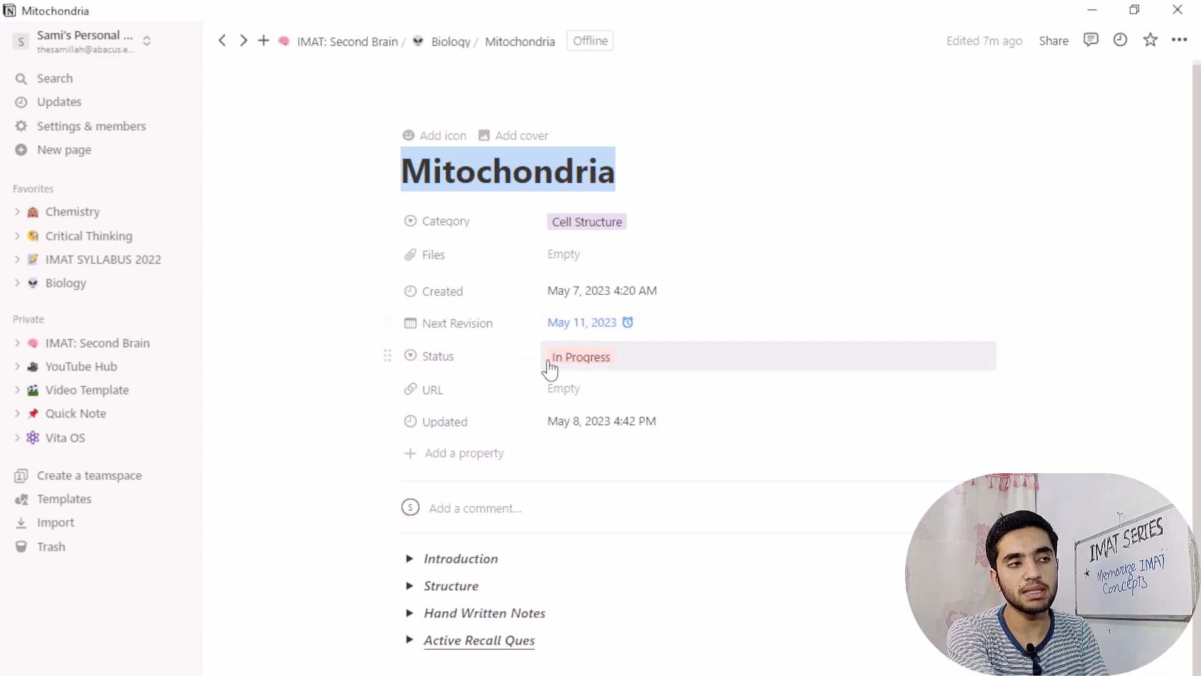
pyautogui.moveTo(458, 642)
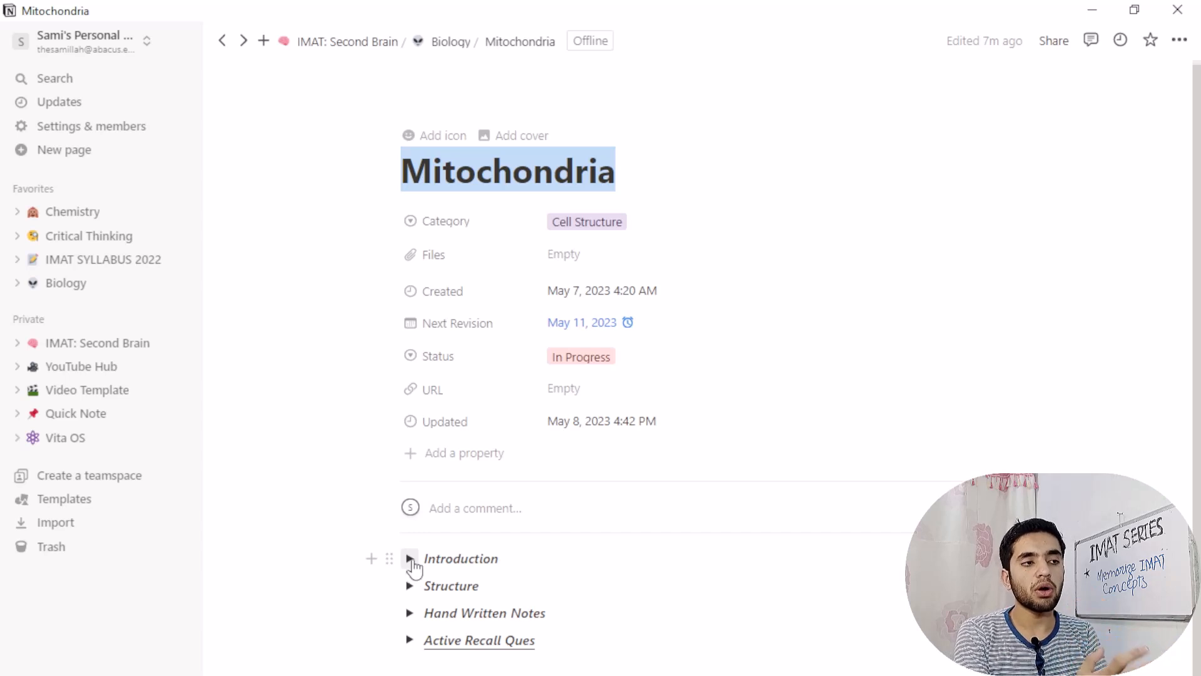
# - Expand the Introduction notes with its Discovery and Word History subtopics
pyautogui.click(409, 559)
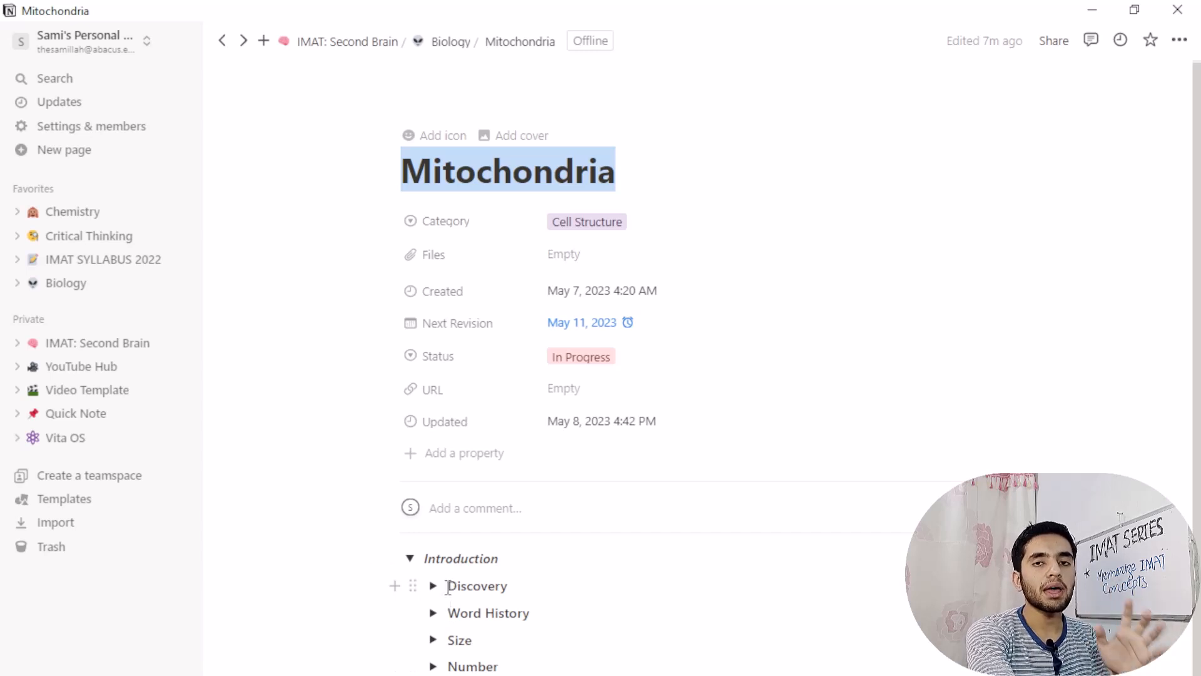
pyautogui.doubleClick(477, 586)
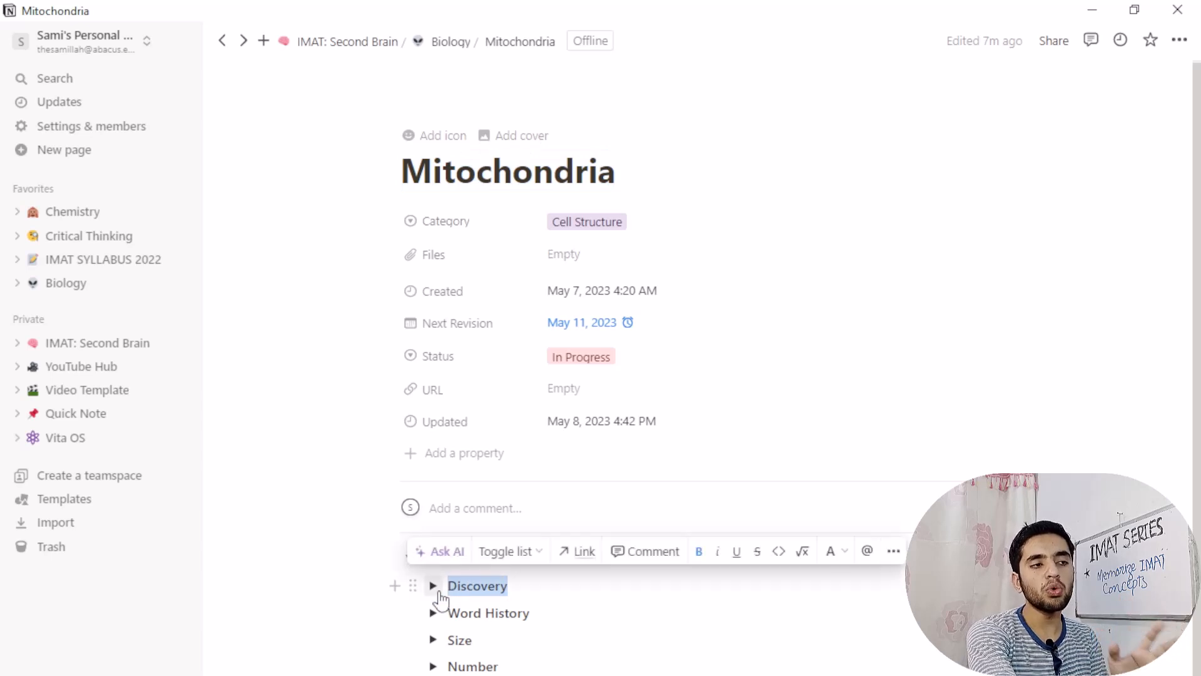
pyautogui.click(433, 585)
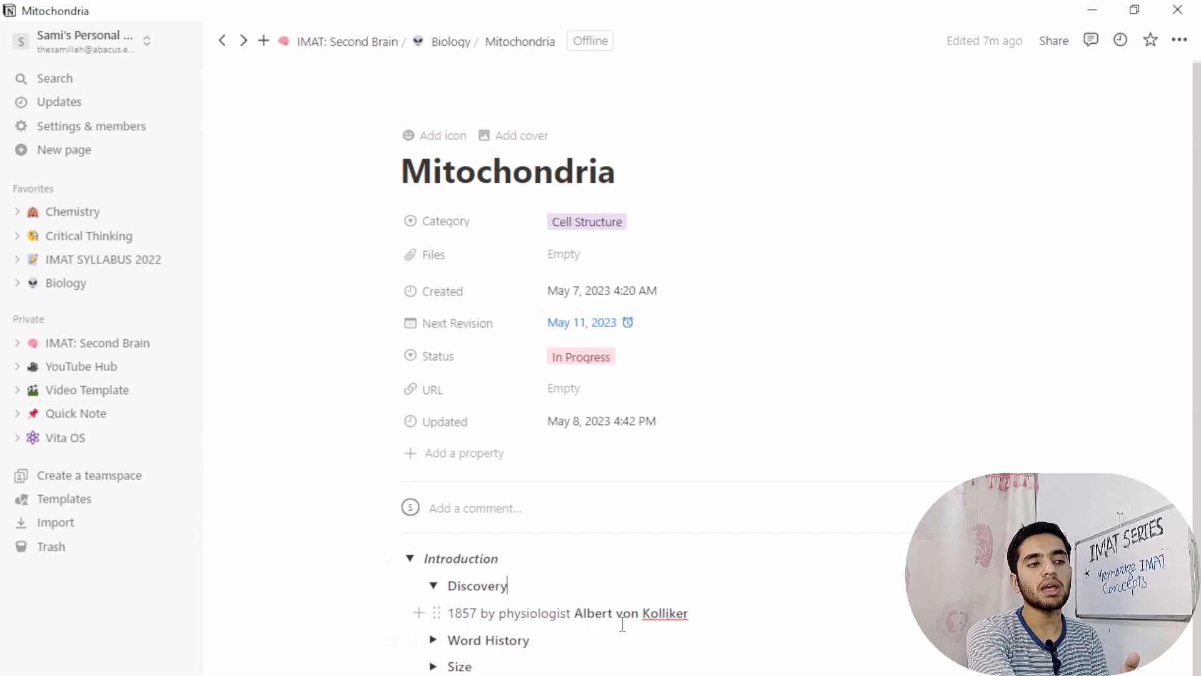
pyautogui.click(433, 586)
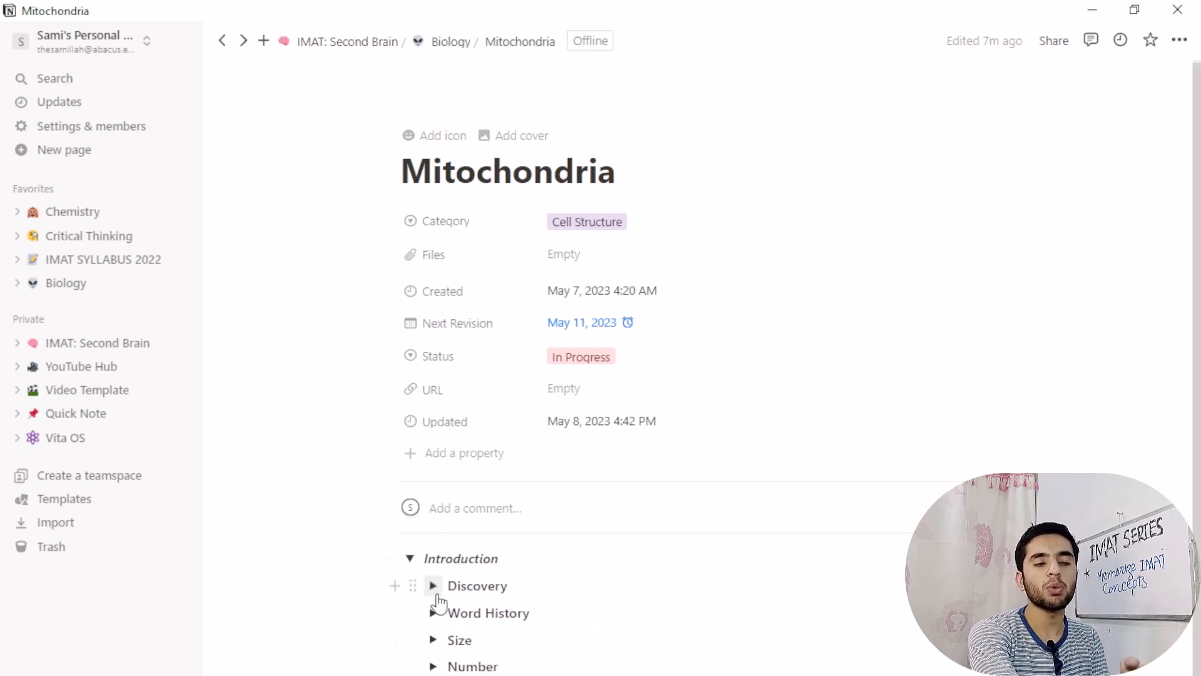
pyautogui.click(433, 585)
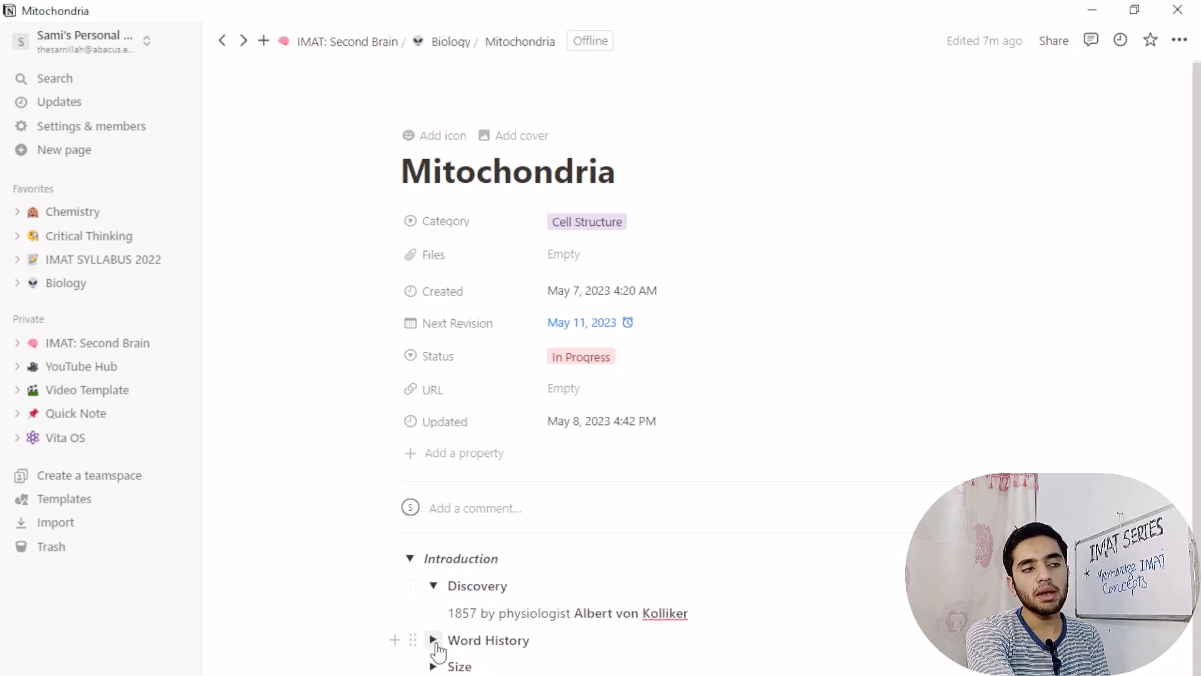
pyautogui.click(433, 639)
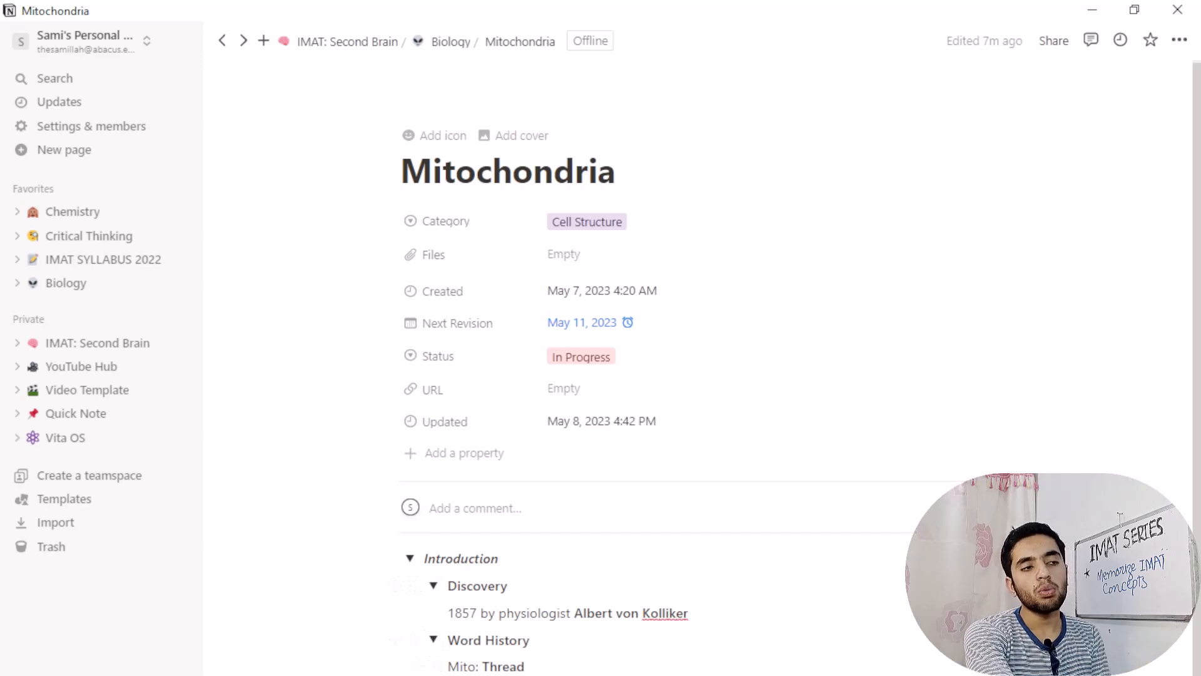
# - Add 'Sausage' to the Shape description and expand the Other Name subtopic
pyautogui.scroll(-3)
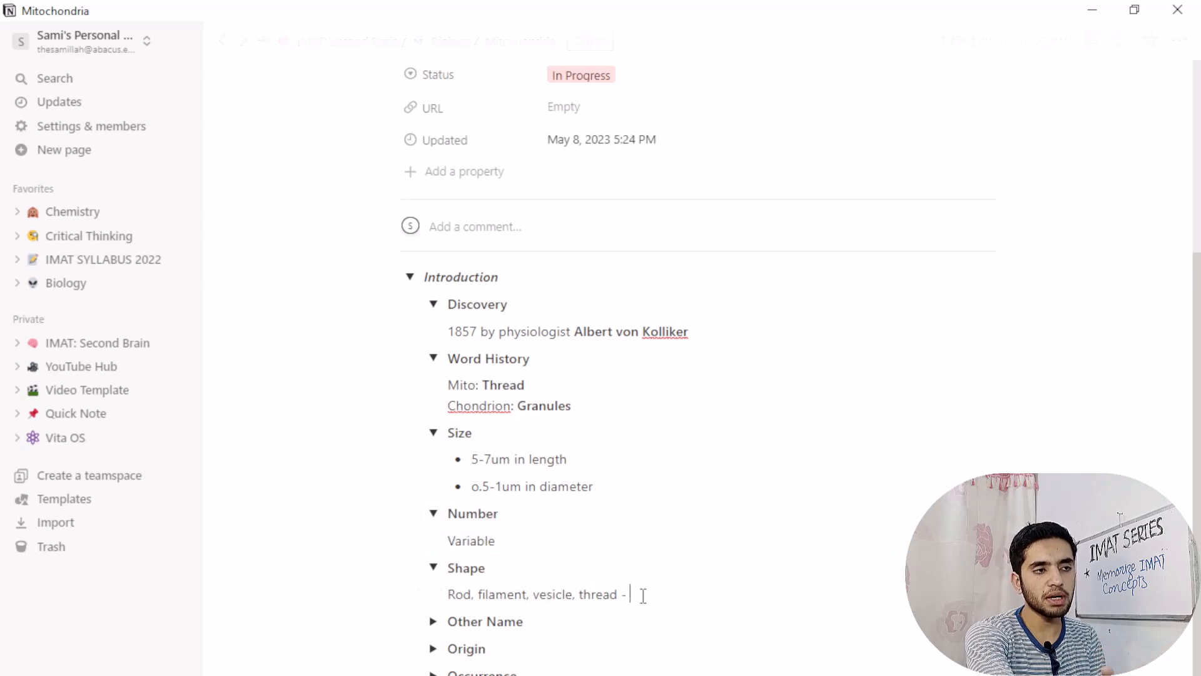
pyautogui.write('Sausage')
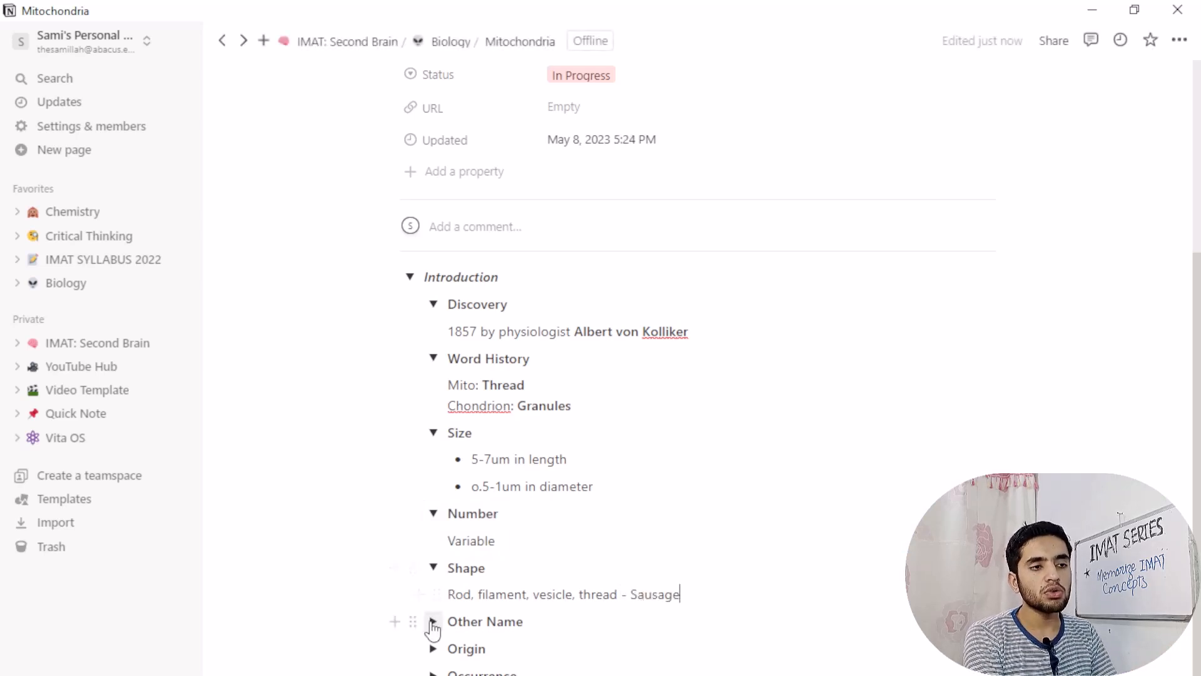
pyautogui.click(432, 621)
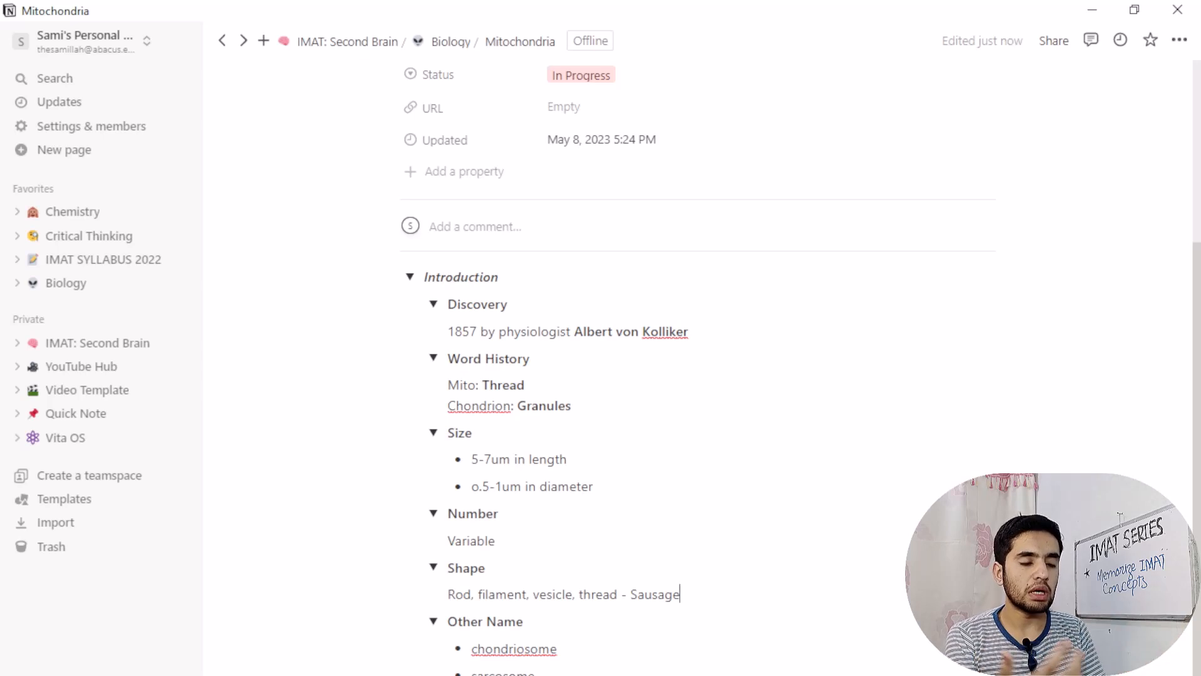
pyautogui.scroll(-3)
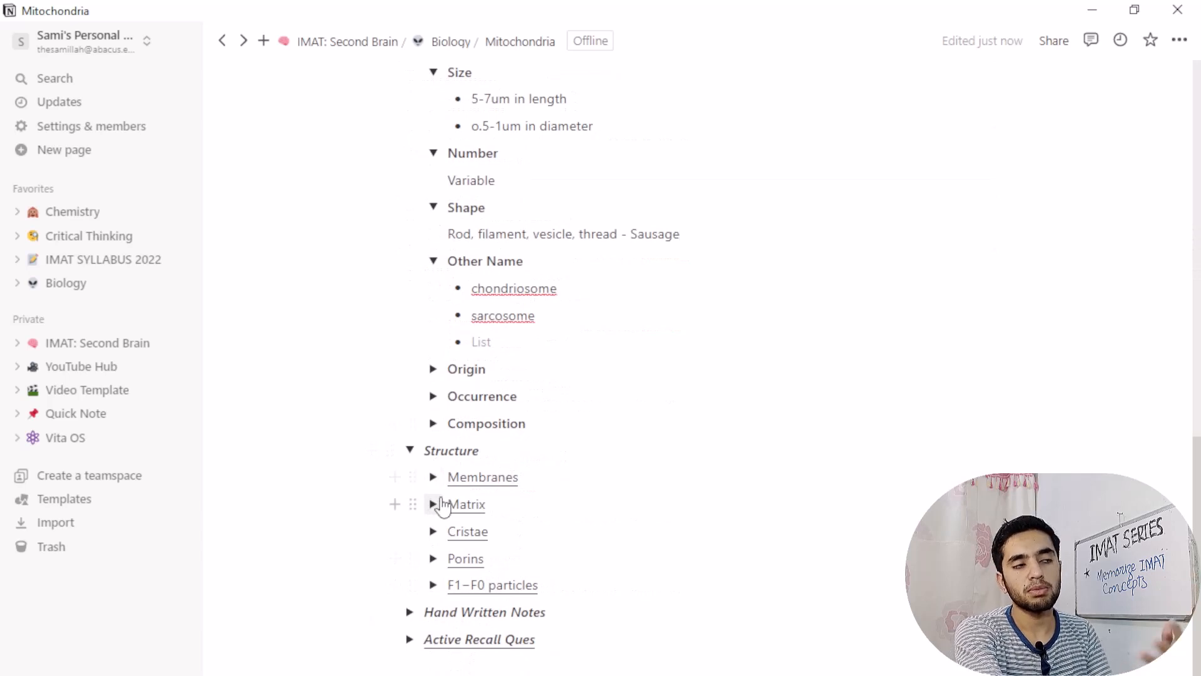
# - Expand the Membranes and Matrix notes under Structure, then the Hand Written Notes section
pyautogui.click(433, 477)
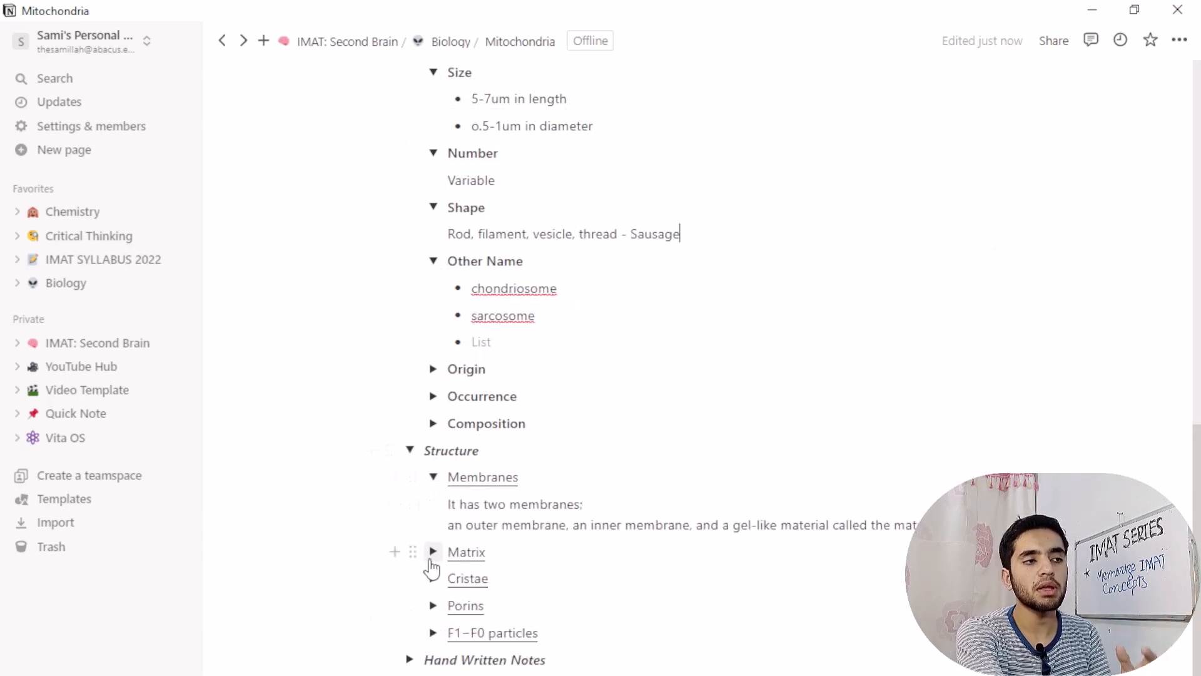
pyautogui.click(433, 552)
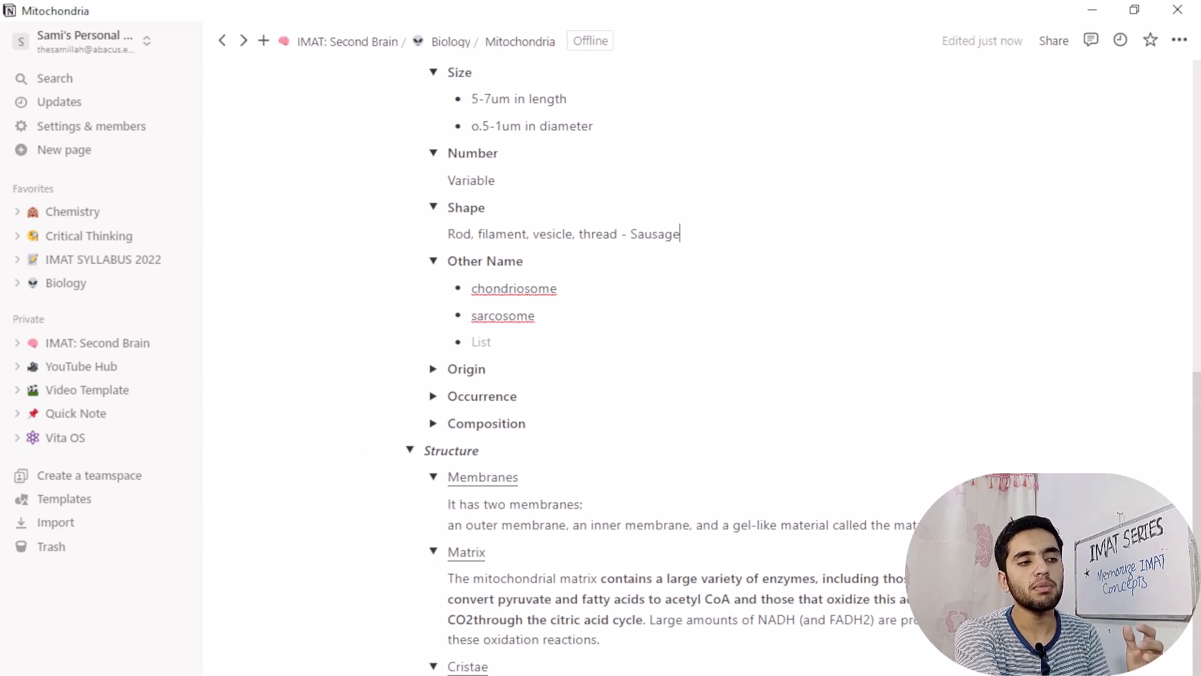
pyautogui.scroll(-3)
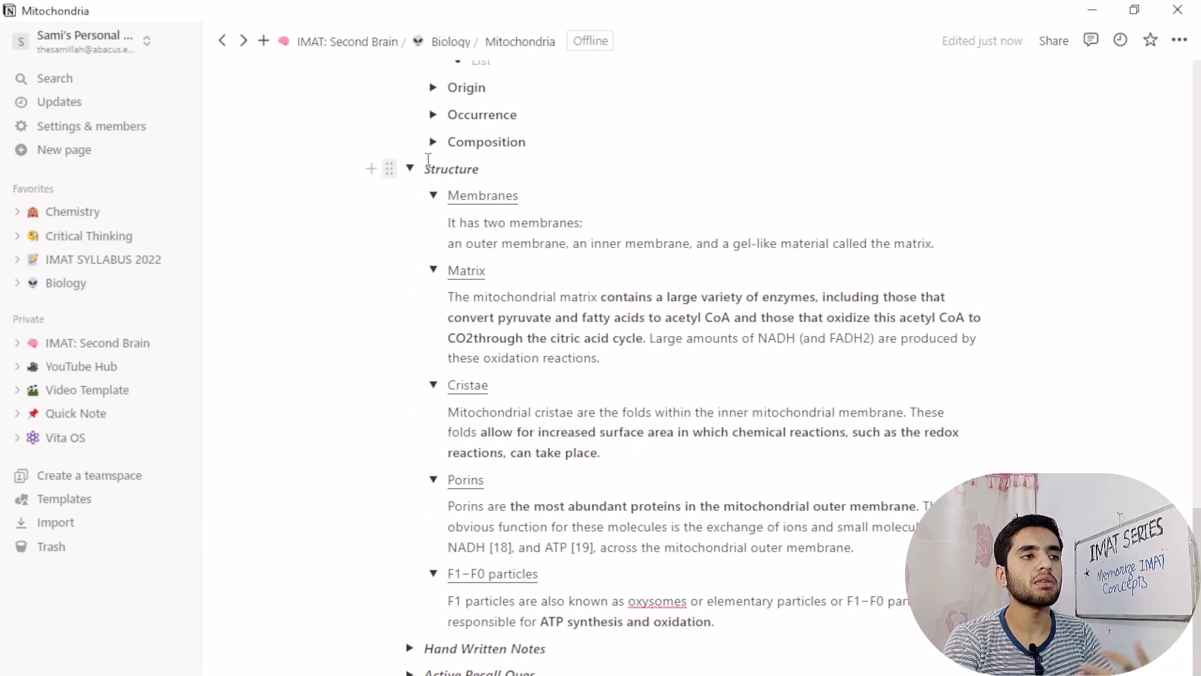
pyautogui.moveTo(462, 576)
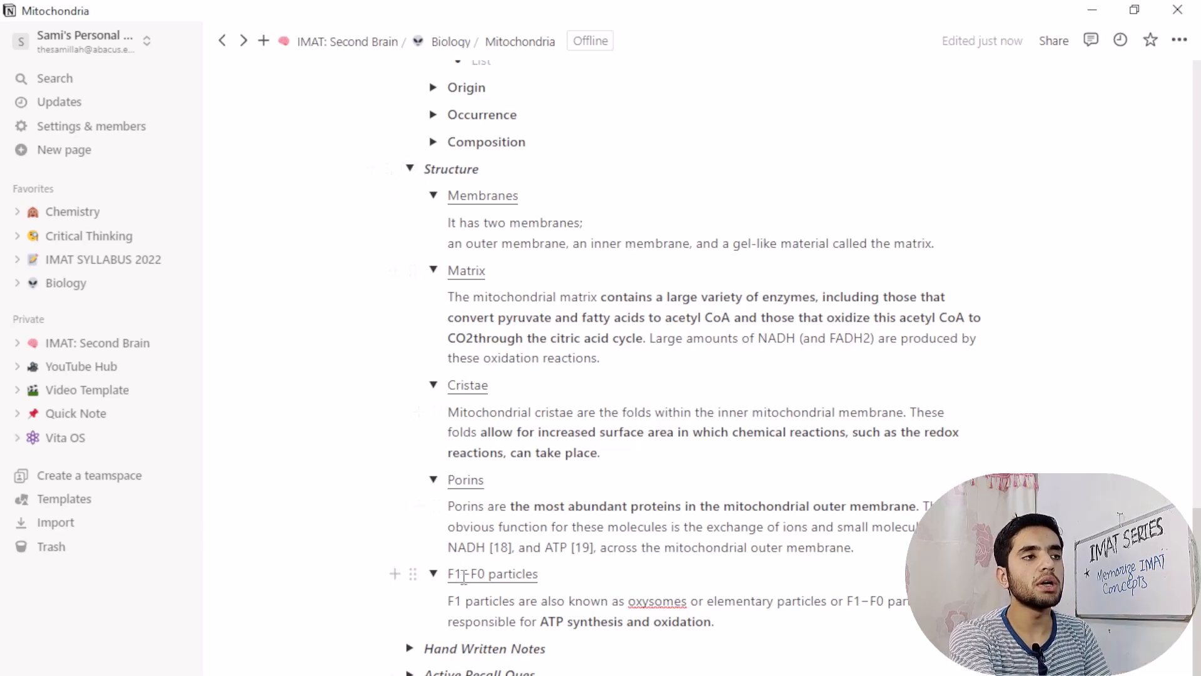
pyautogui.scroll(-3)
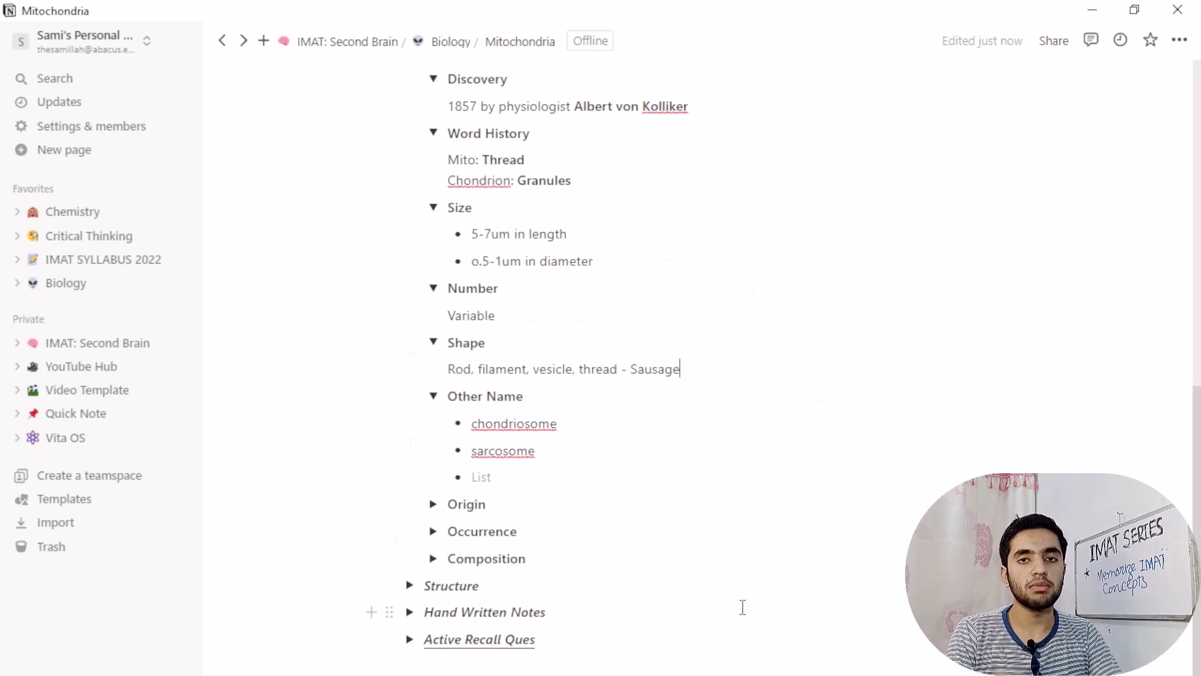
pyautogui.click(410, 612)
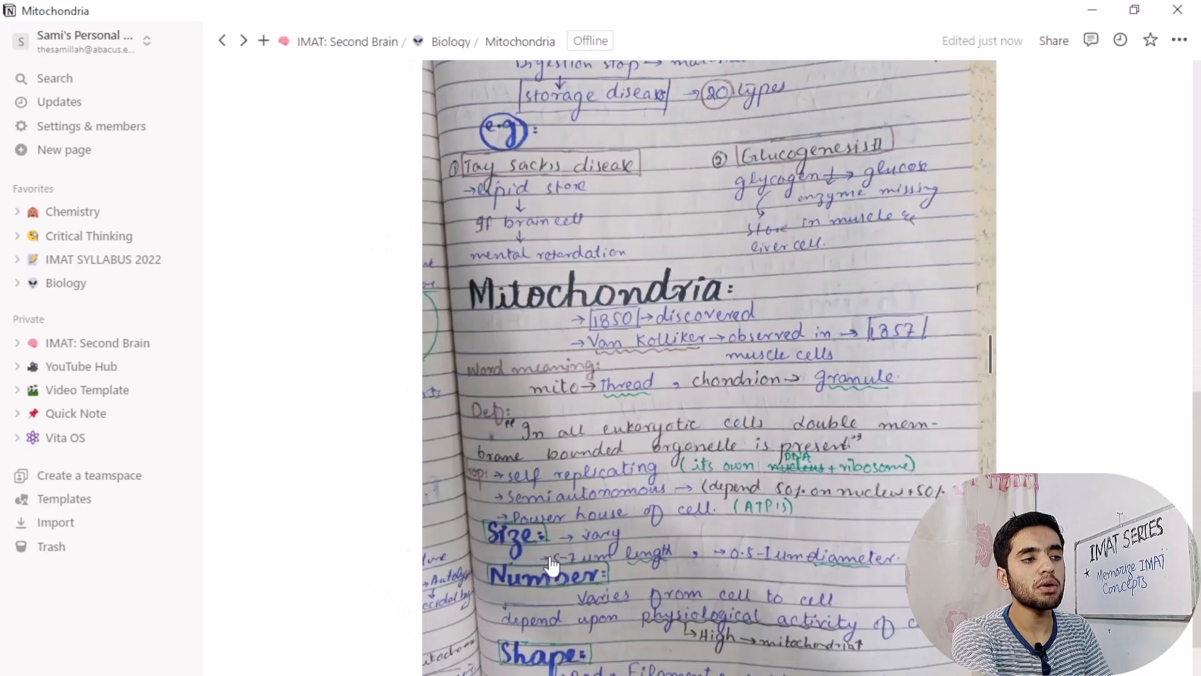
# - Scroll through the photographed notebook page of handwritten mitochondria notes
pyautogui.scroll(-3)
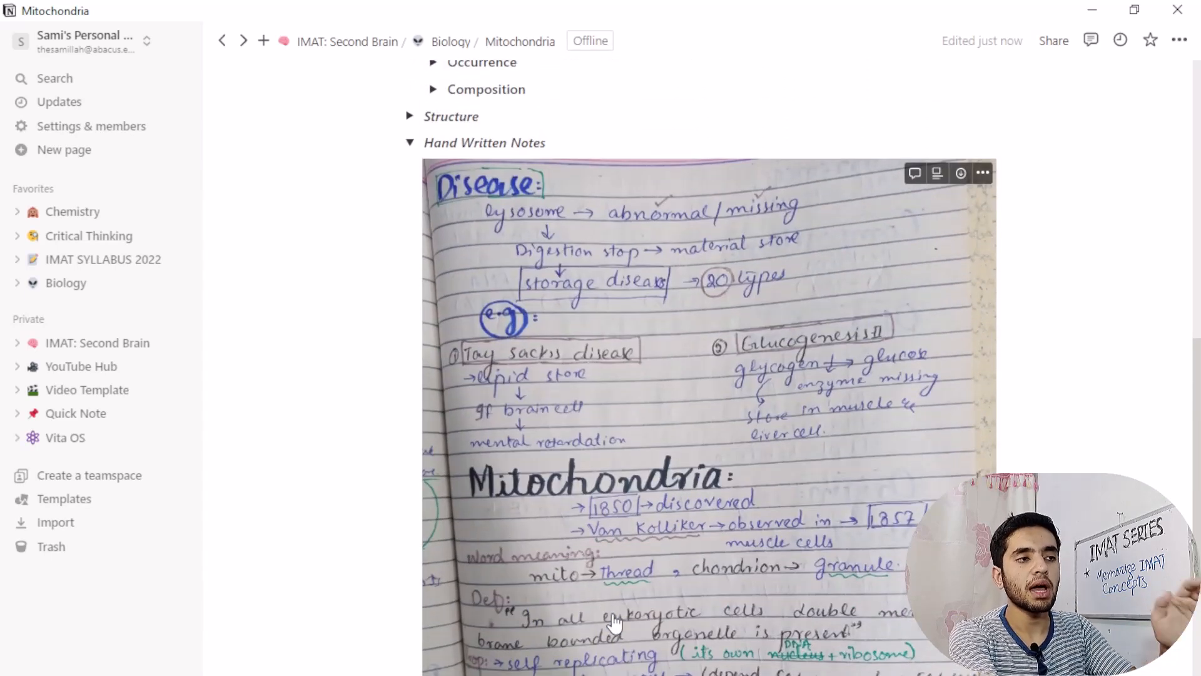
pyautogui.scroll(-3)
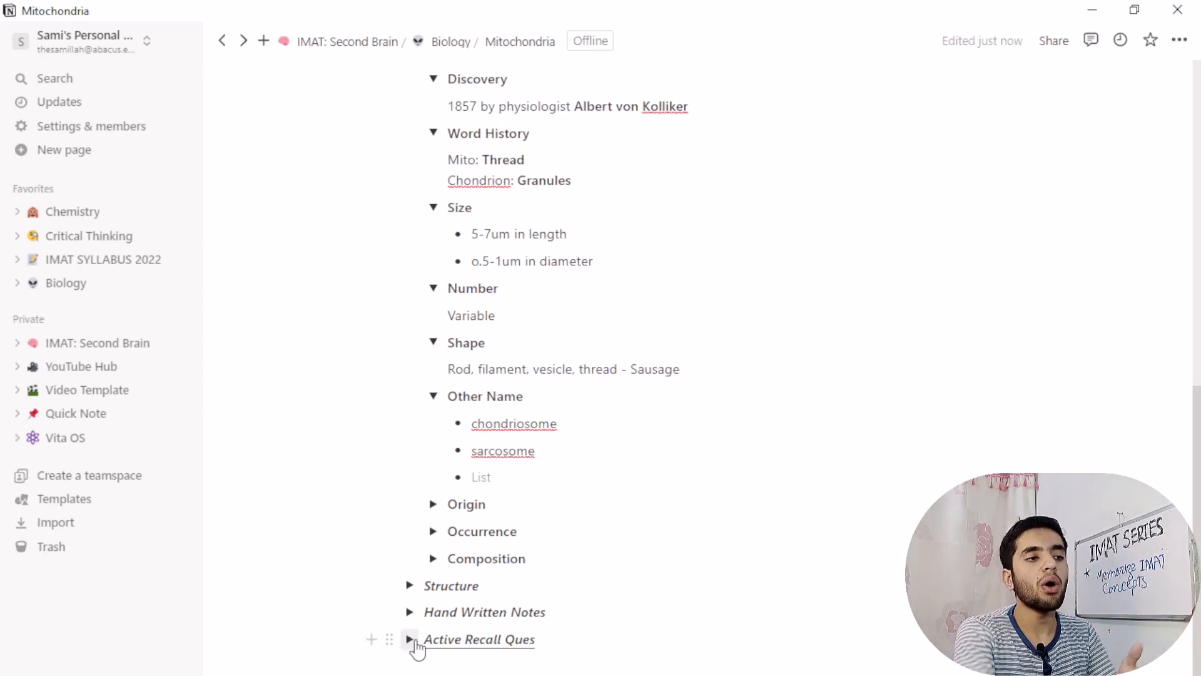
# - Expand Active Recall Ques to list its five questions, like 'What is mitochondria?'
pyautogui.click(410, 638)
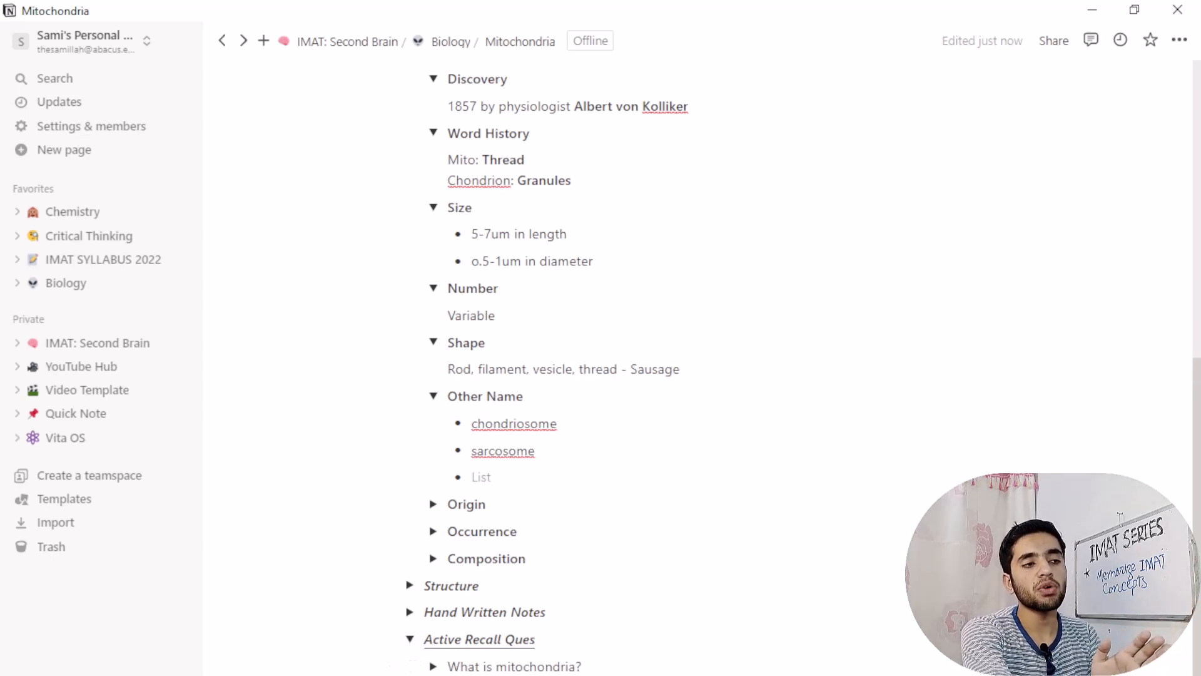
pyautogui.click(678, 369)
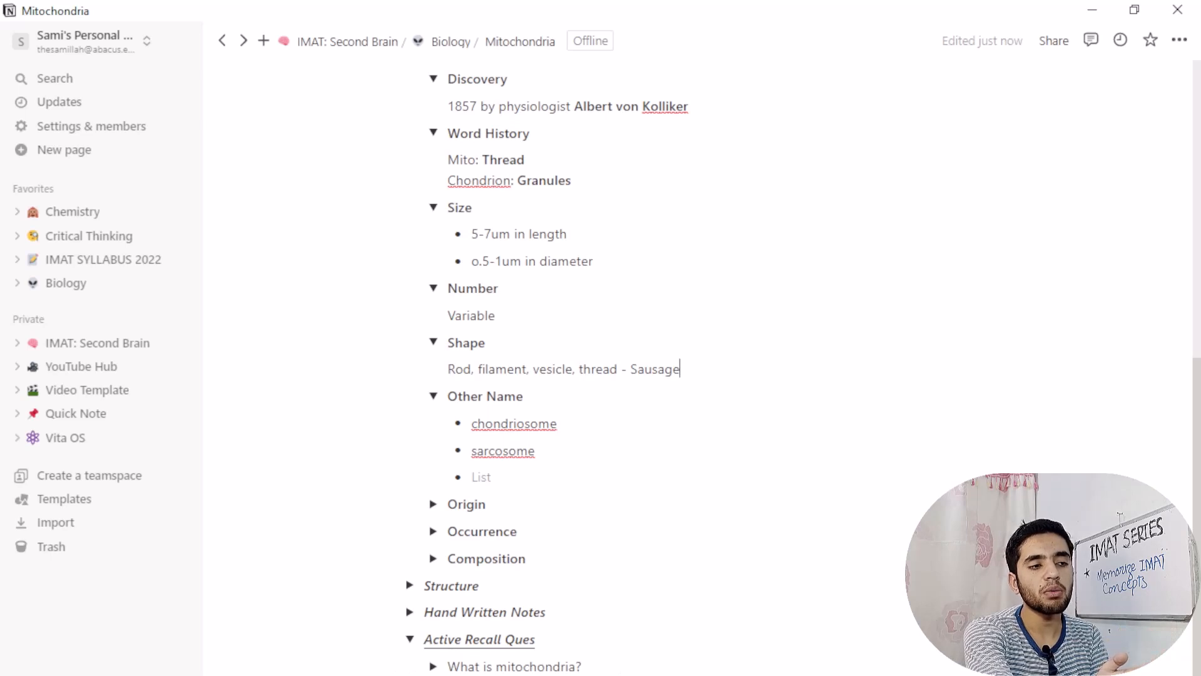
pyautogui.scroll(-3)
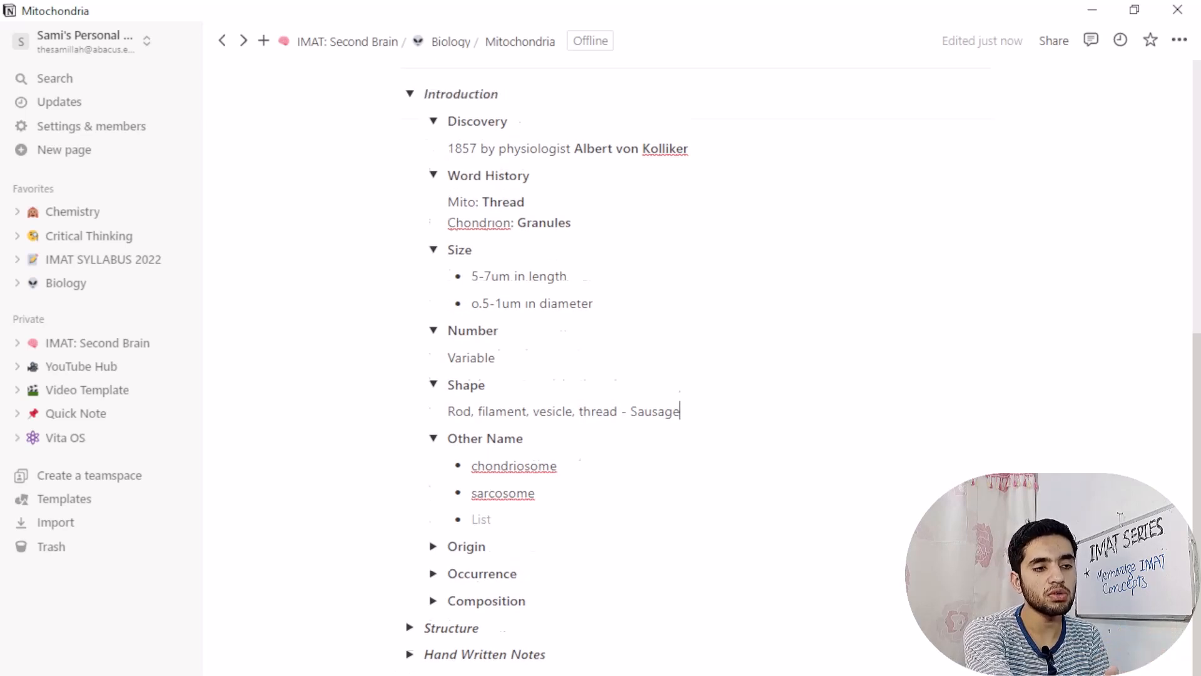
pyautogui.scroll(3)
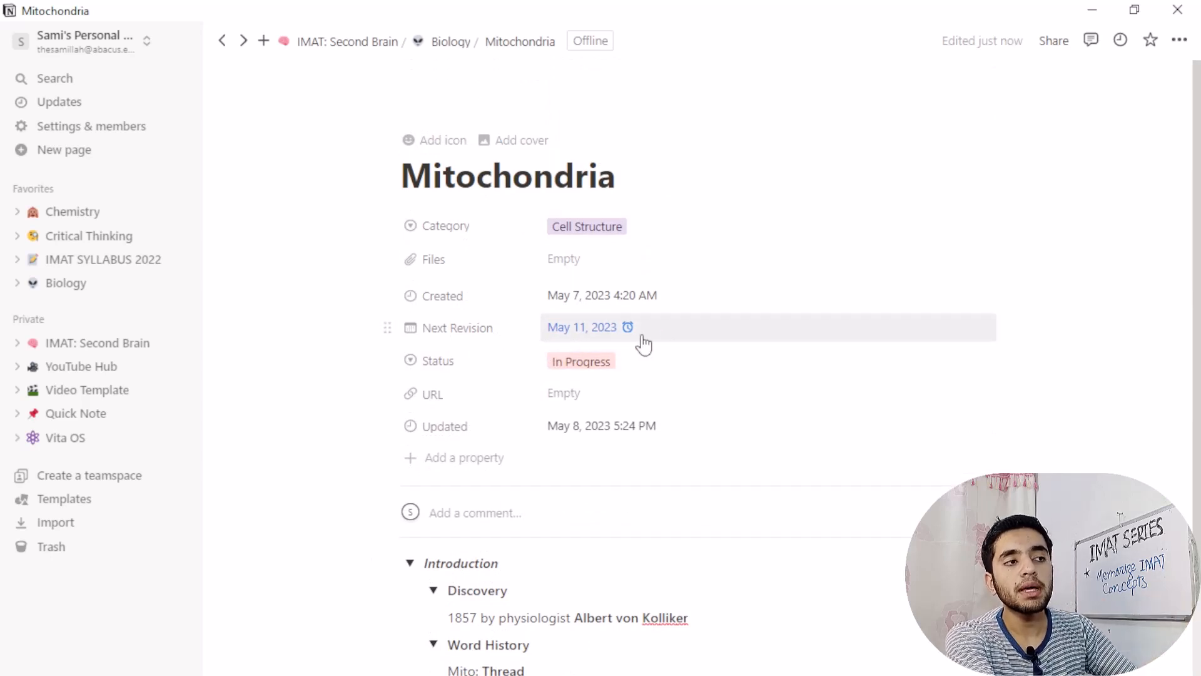
pyautogui.scroll(-3)
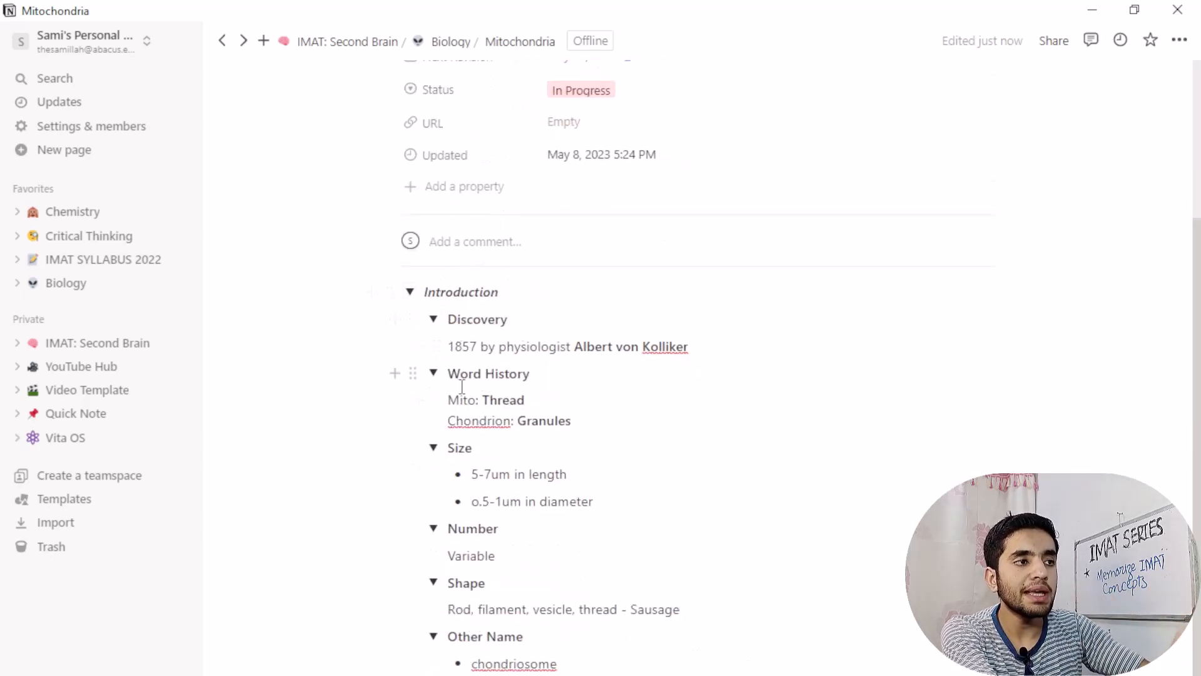
pyautogui.scroll(-3)
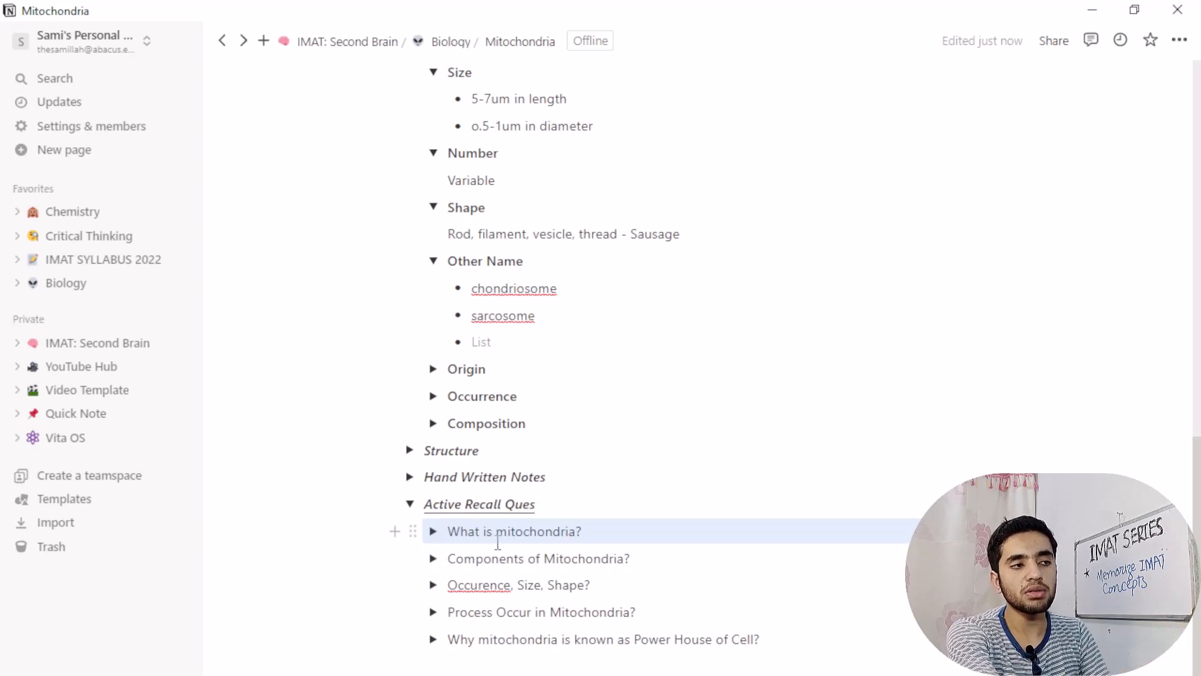
# - Reveal the Occurence/Size/Shape and Process Occur (ETC + Krebs Cycle) answers
pyautogui.click(433, 531)
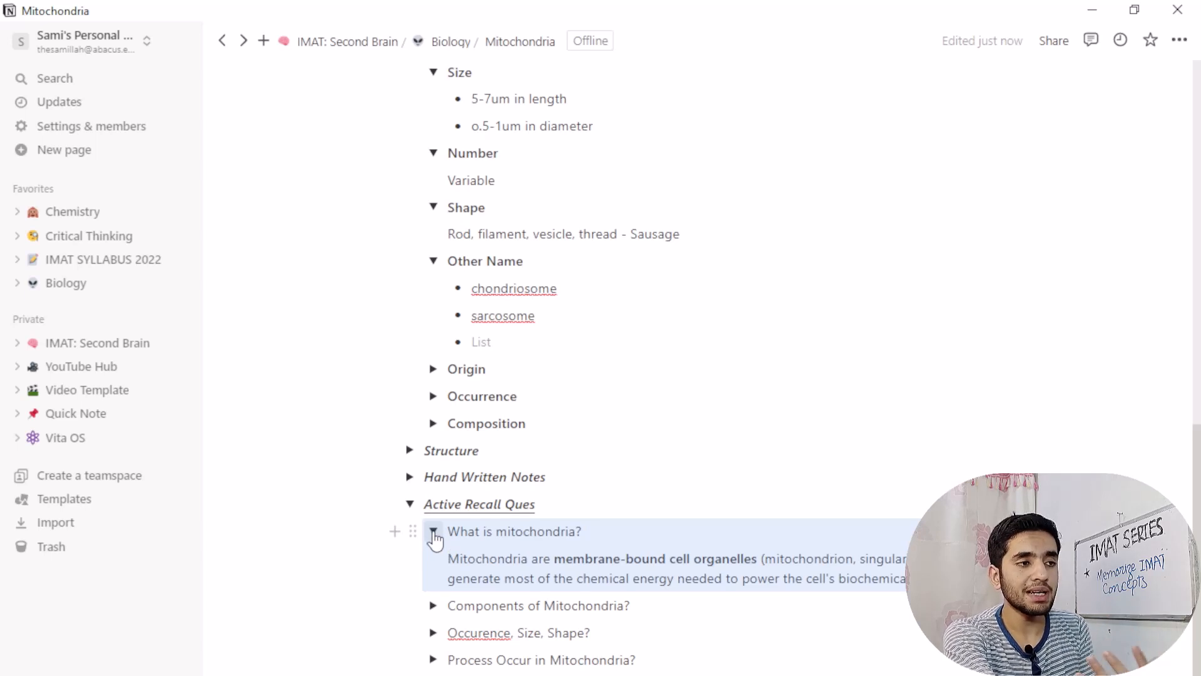
pyautogui.click(433, 531)
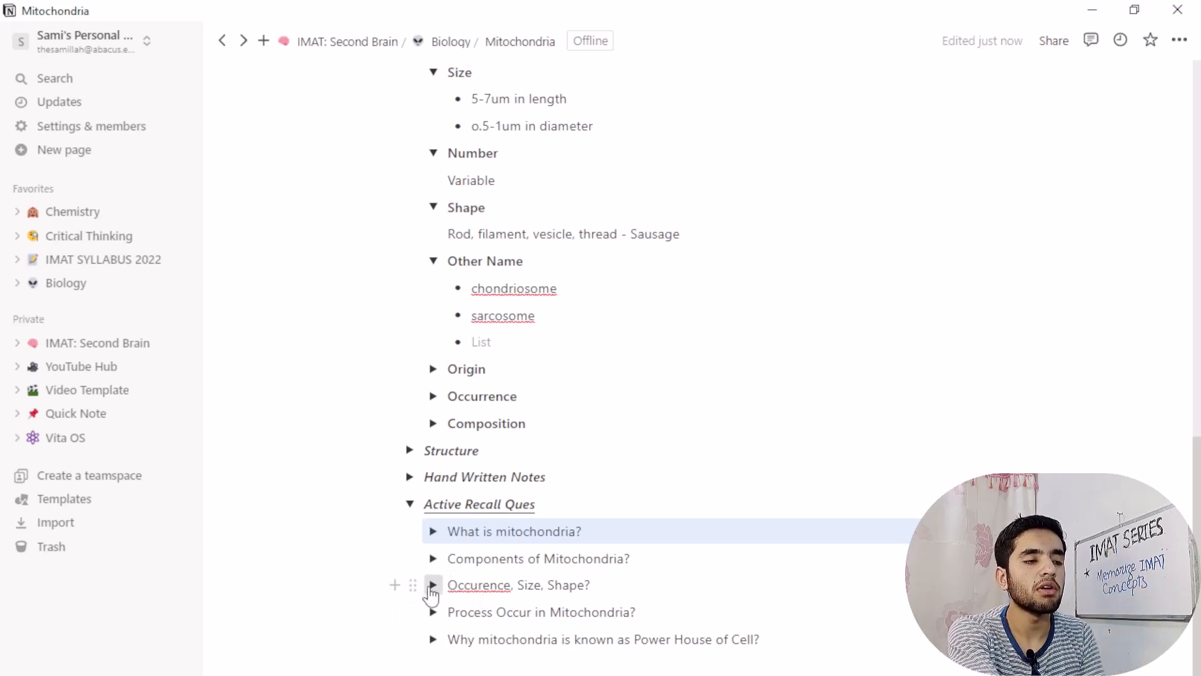
pyautogui.click(431, 558)
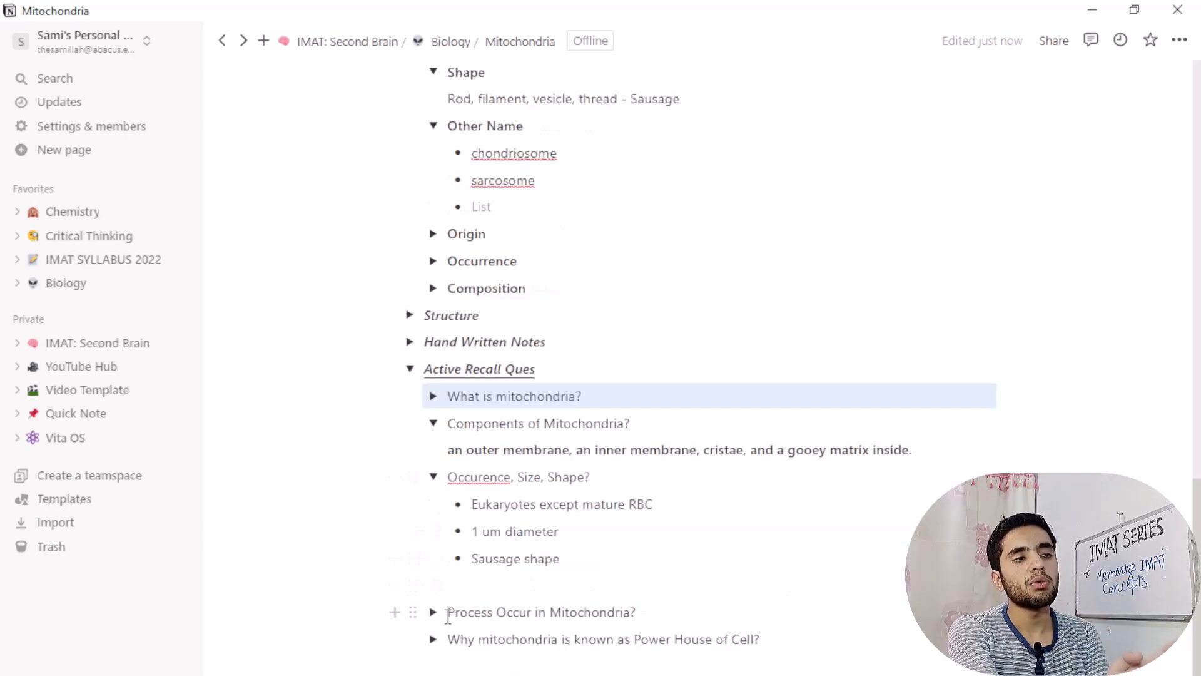
pyautogui.tripleClick(540, 611)
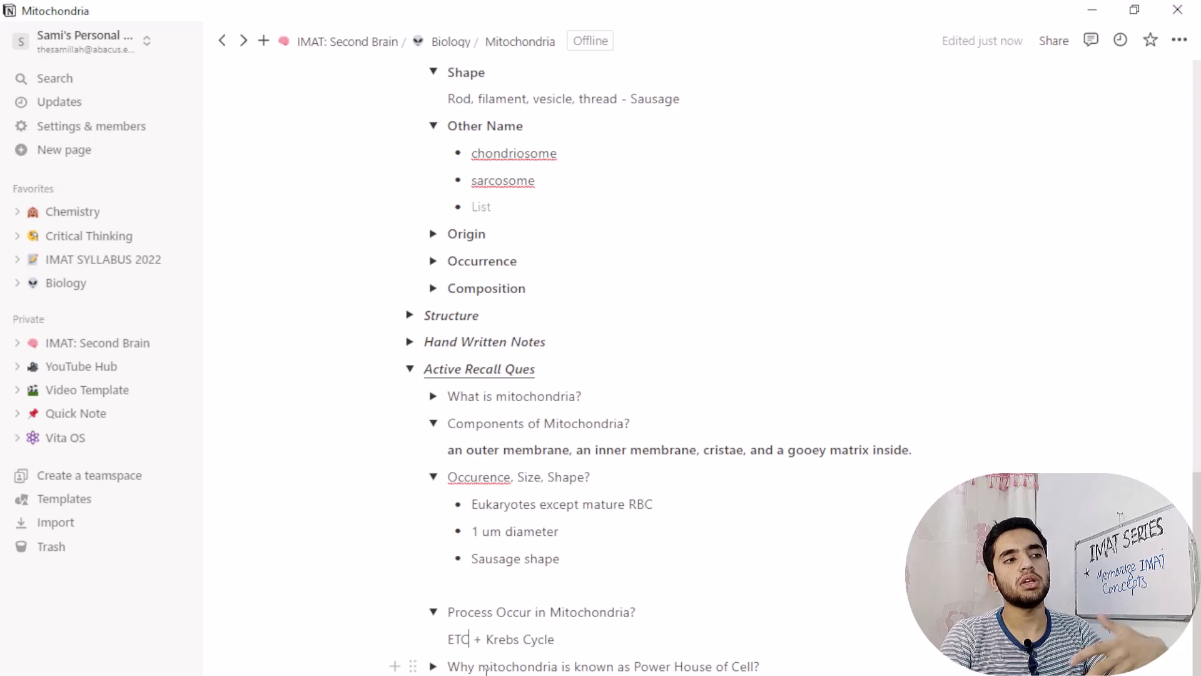
pyautogui.moveTo(446, 531)
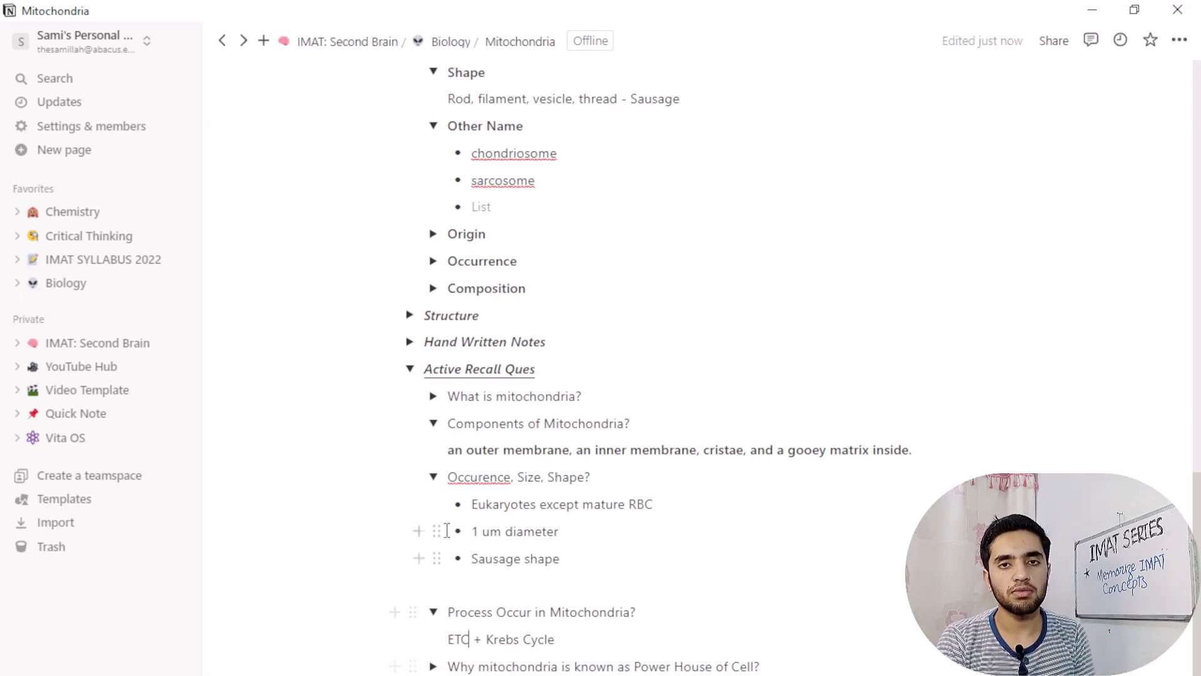